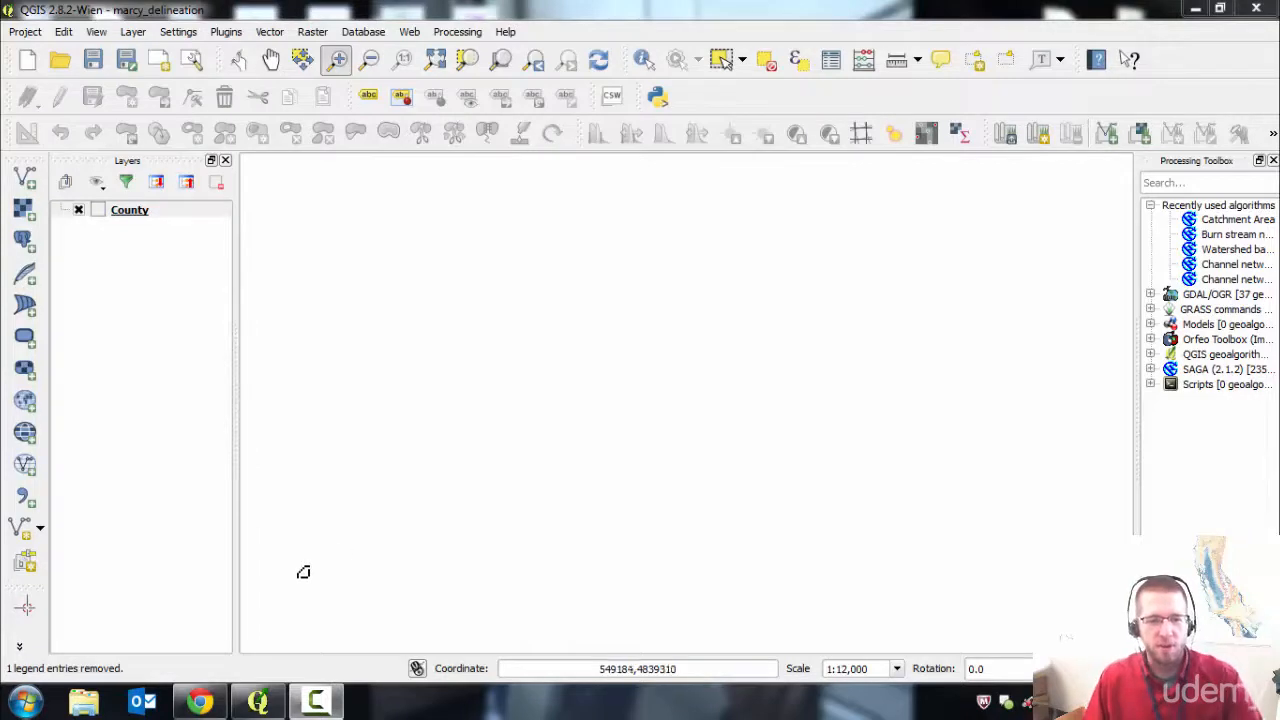
Search Google for 'usgs web map service' and reach The National Map Service Endpoints page.
{"action": "left_click", "coordinate": [198, 700]}
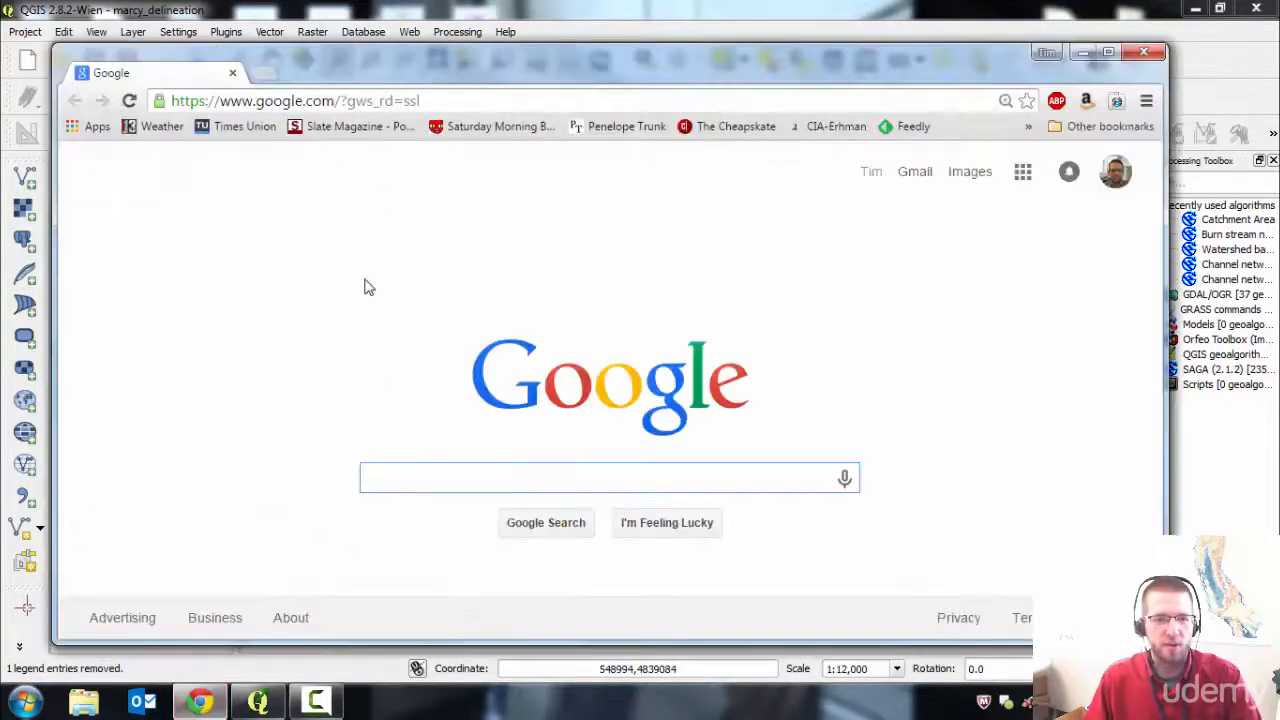
{"action": "left_click", "coordinate": [610, 476]}
{"action": "type", "text": "usgs web map service"}
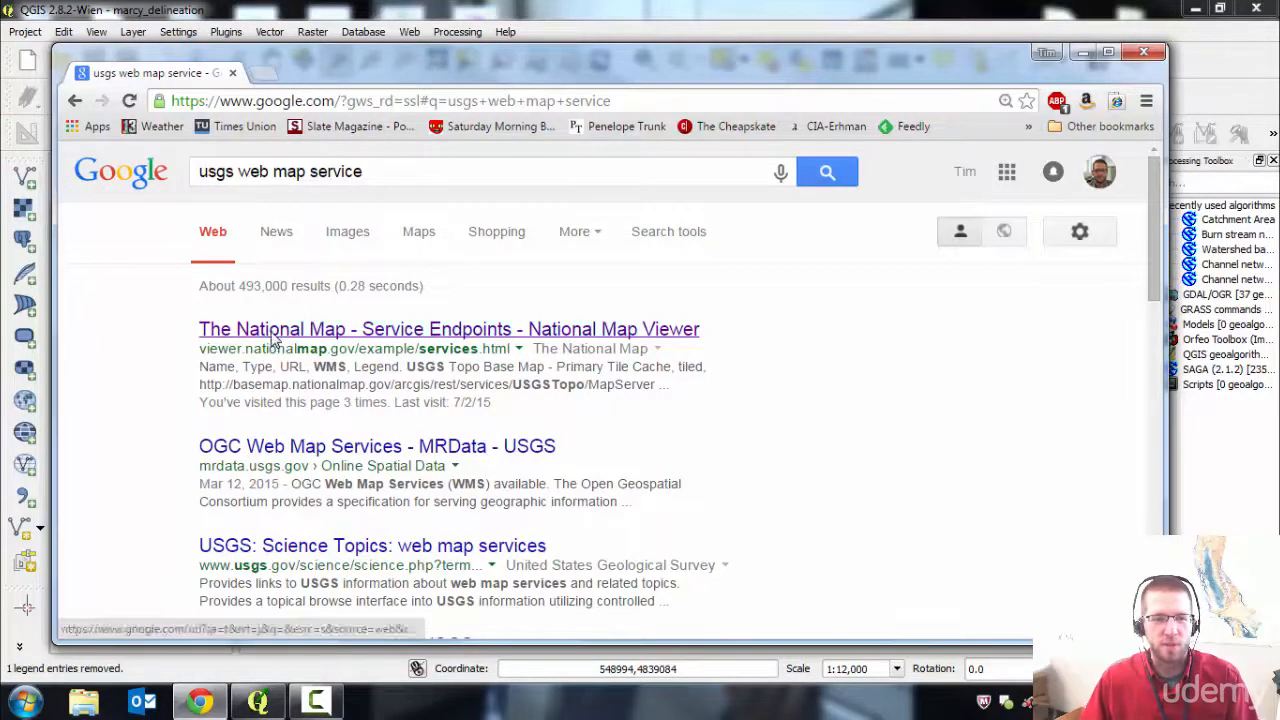
{"action": "left_click", "coordinate": [448, 328]}
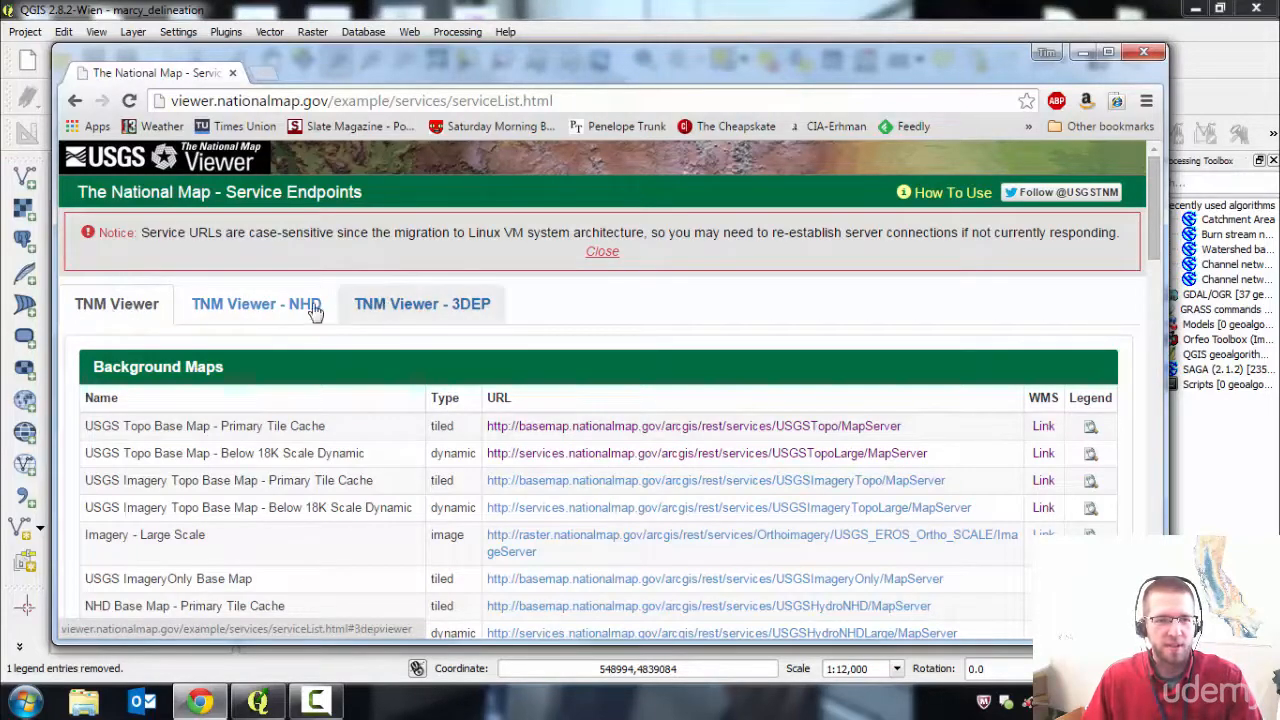
Scroll down to the Background Maps list with the USGS Topo Base Map service URL.
{"action": "scroll", "scroll_direction": "down", "scroll_amount": 3}
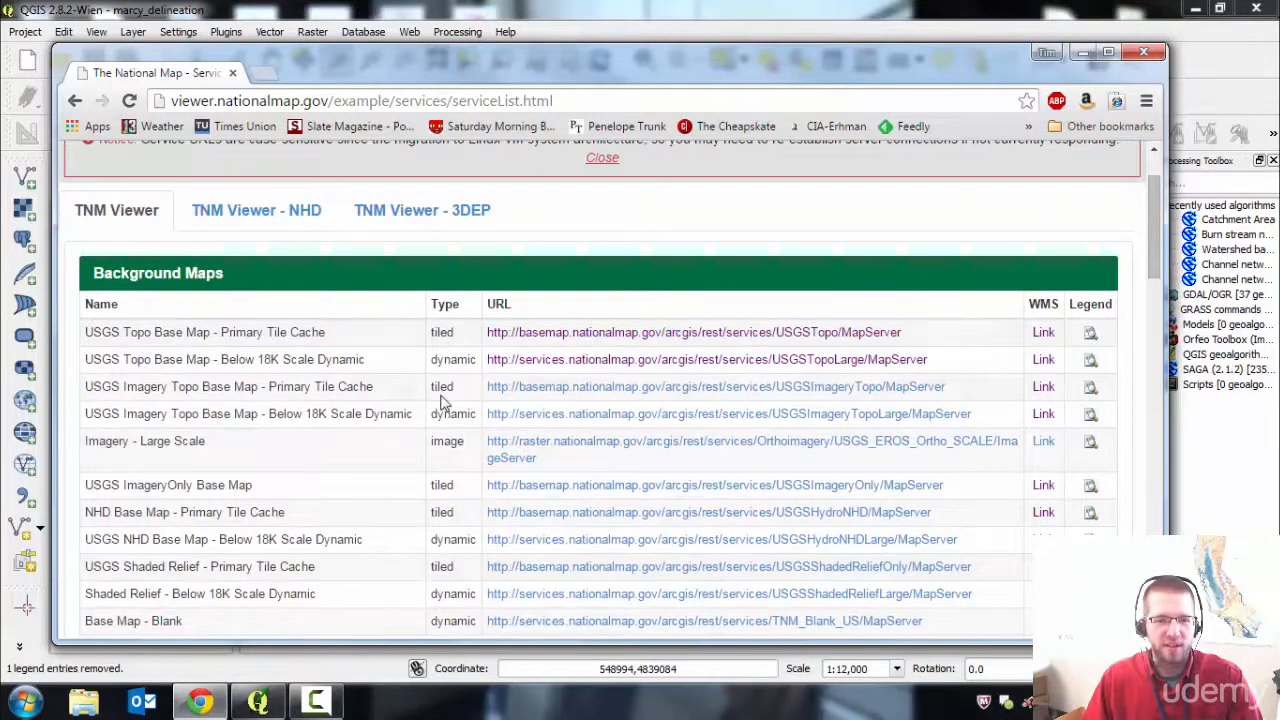
{"action": "mouse_move", "coordinate": [468, 358]}
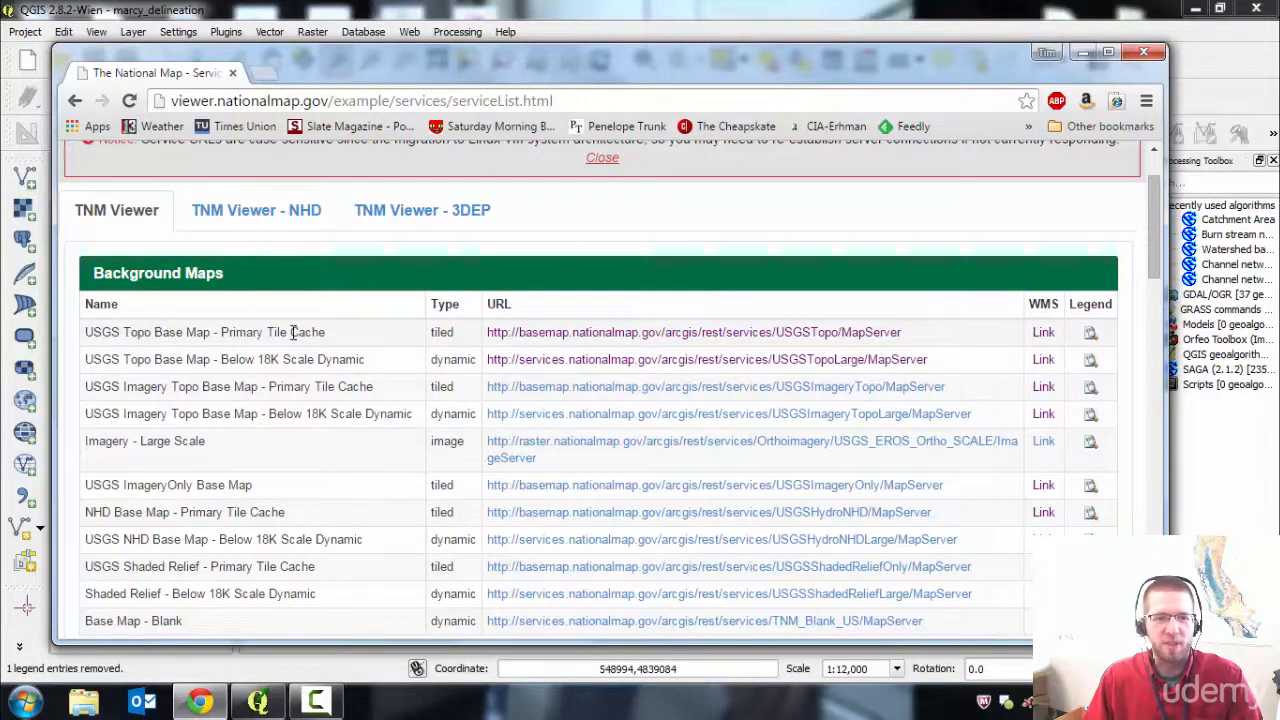
{"action": "mouse_move", "coordinate": [872, 328]}
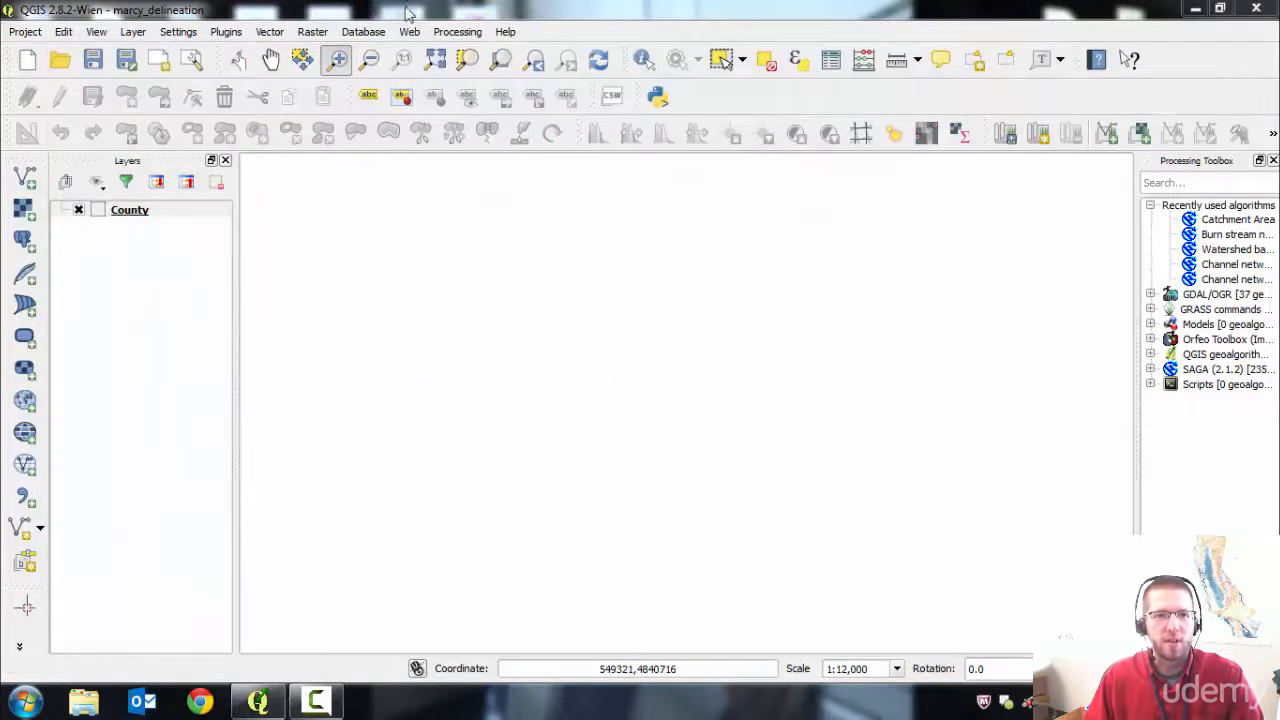
Save a new WMS connection named 'USGS Topo Tim' pointing at the USGSTopo WMSServer URL.
{"action": "left_click", "coordinate": [130, 210]}
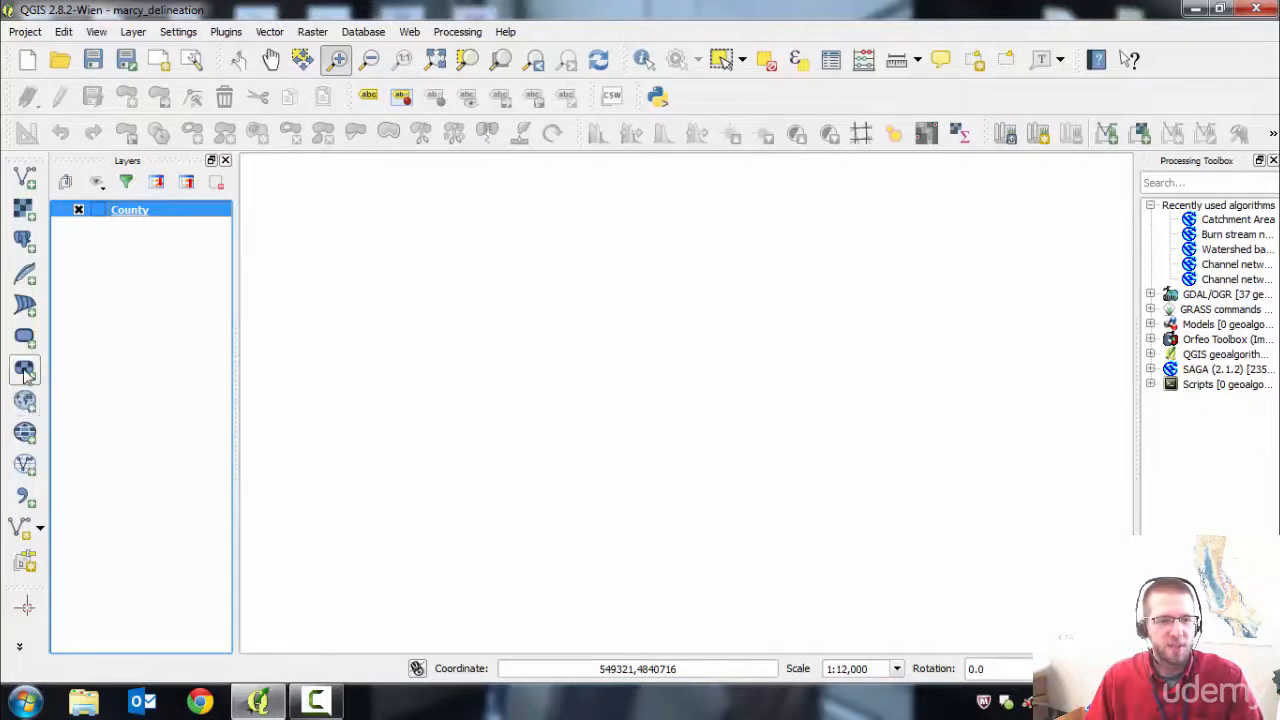
{"action": "mouse_move", "coordinate": [24, 400]}
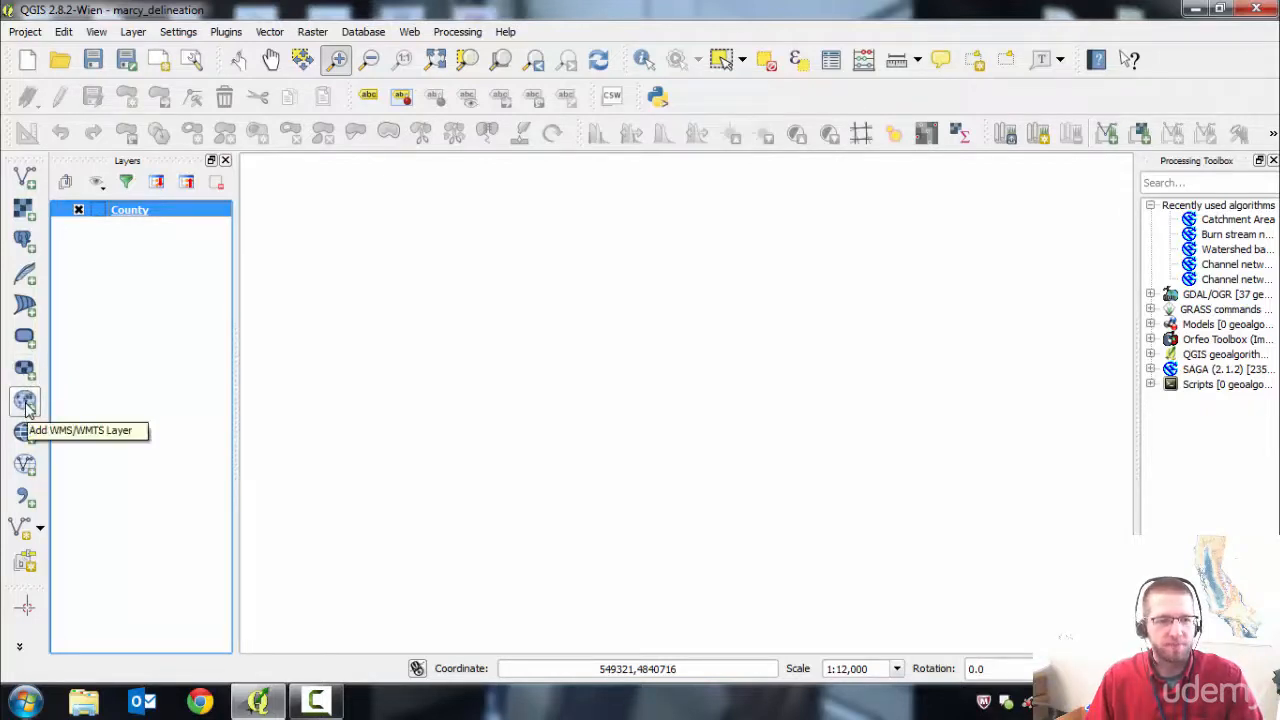
{"action": "left_click", "coordinate": [24, 400]}
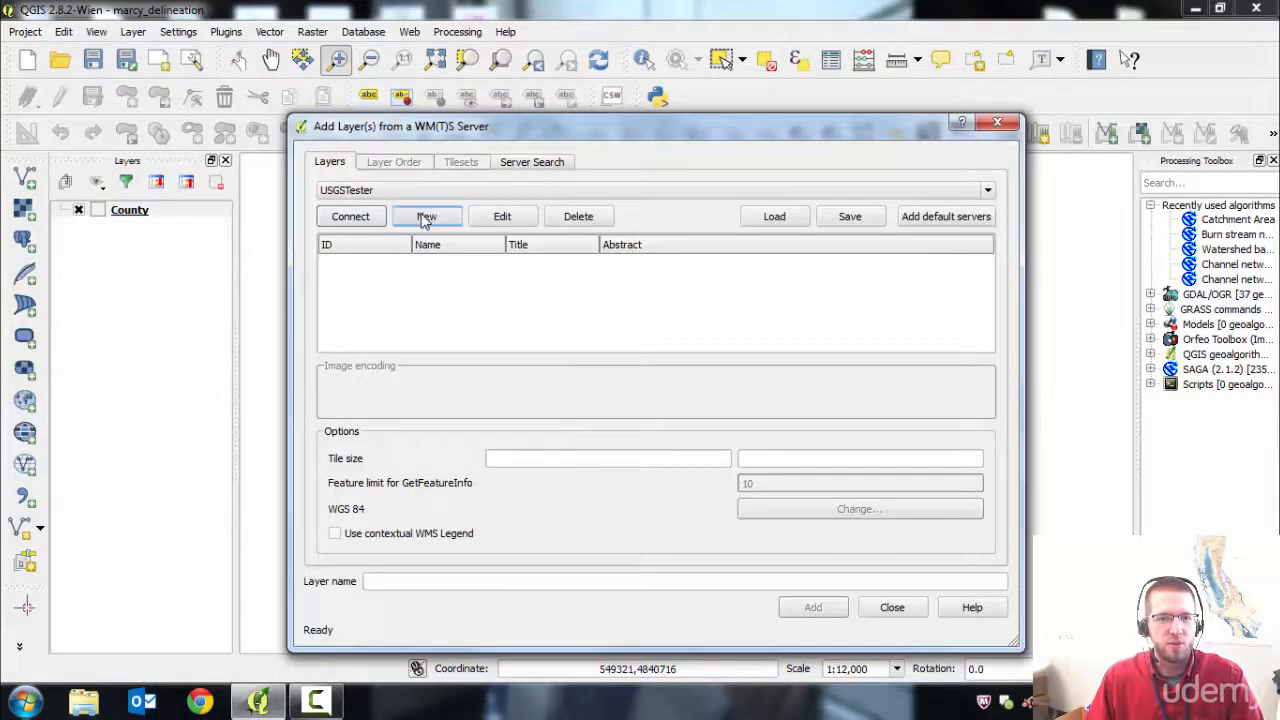
{"action": "left_click", "coordinate": [426, 216]}
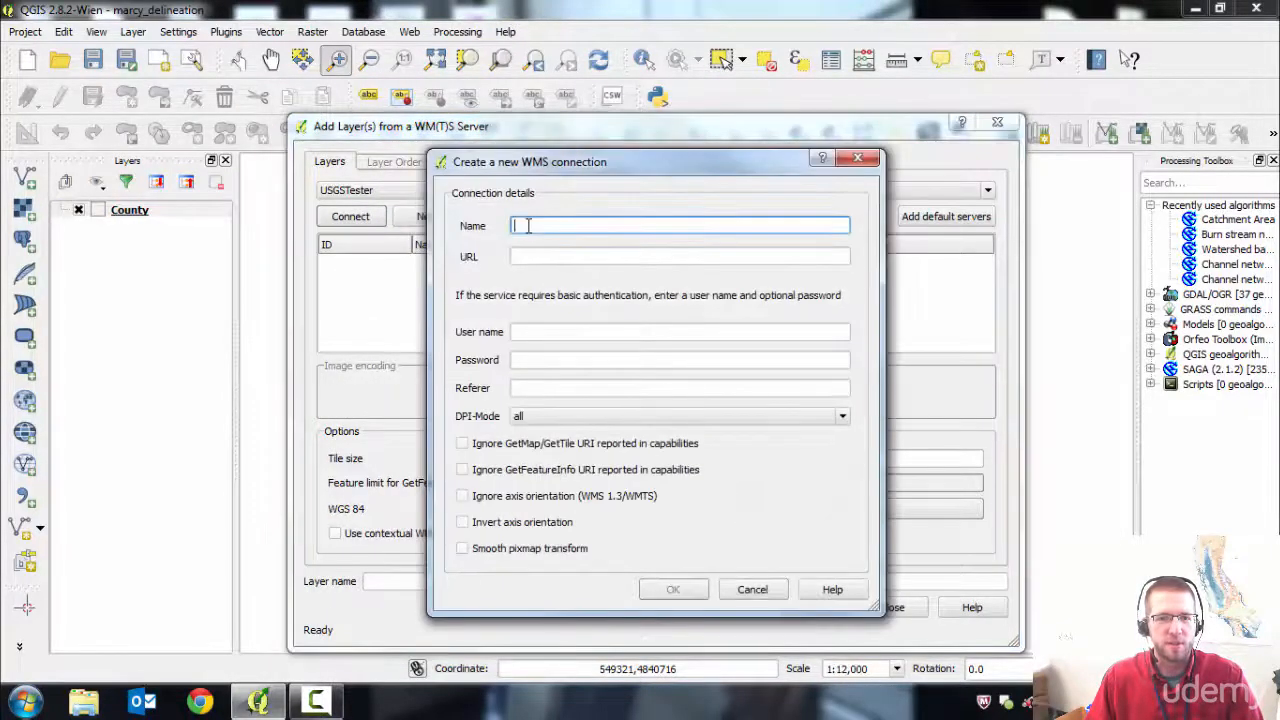
{"action": "type", "text": "USGS Topo Tim"}
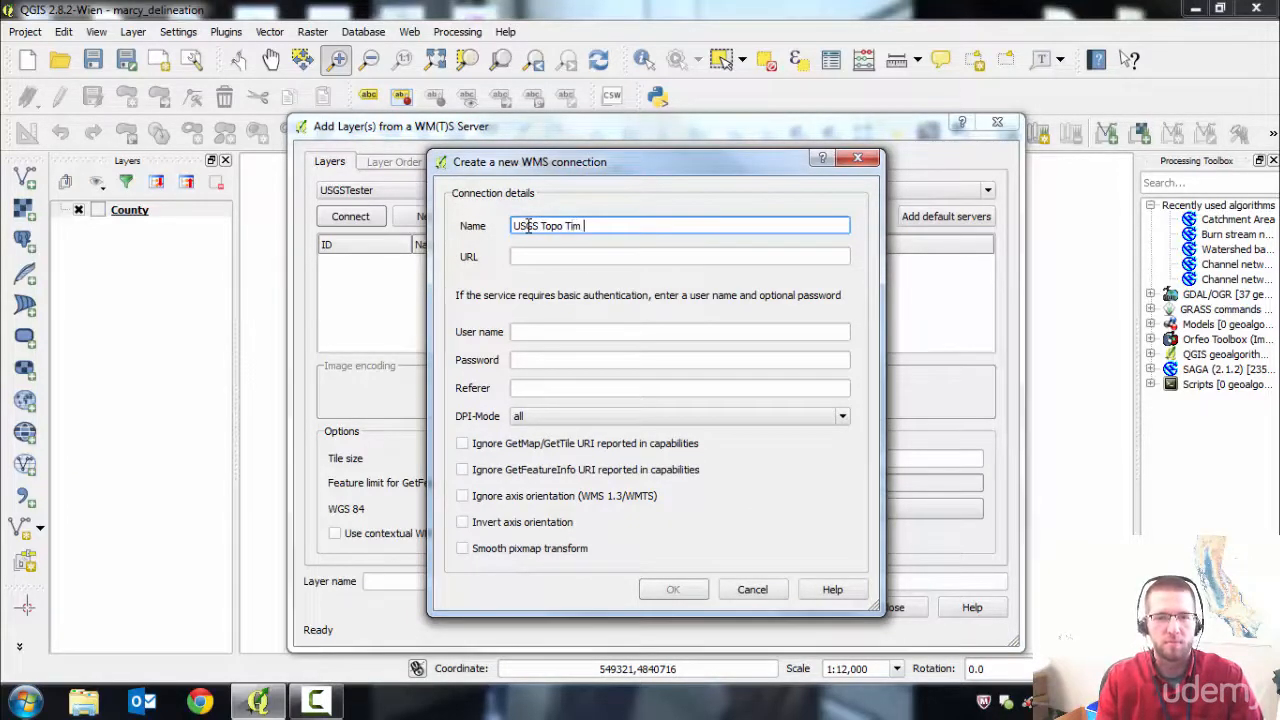
{"action": "left_click", "coordinate": [680, 256]}
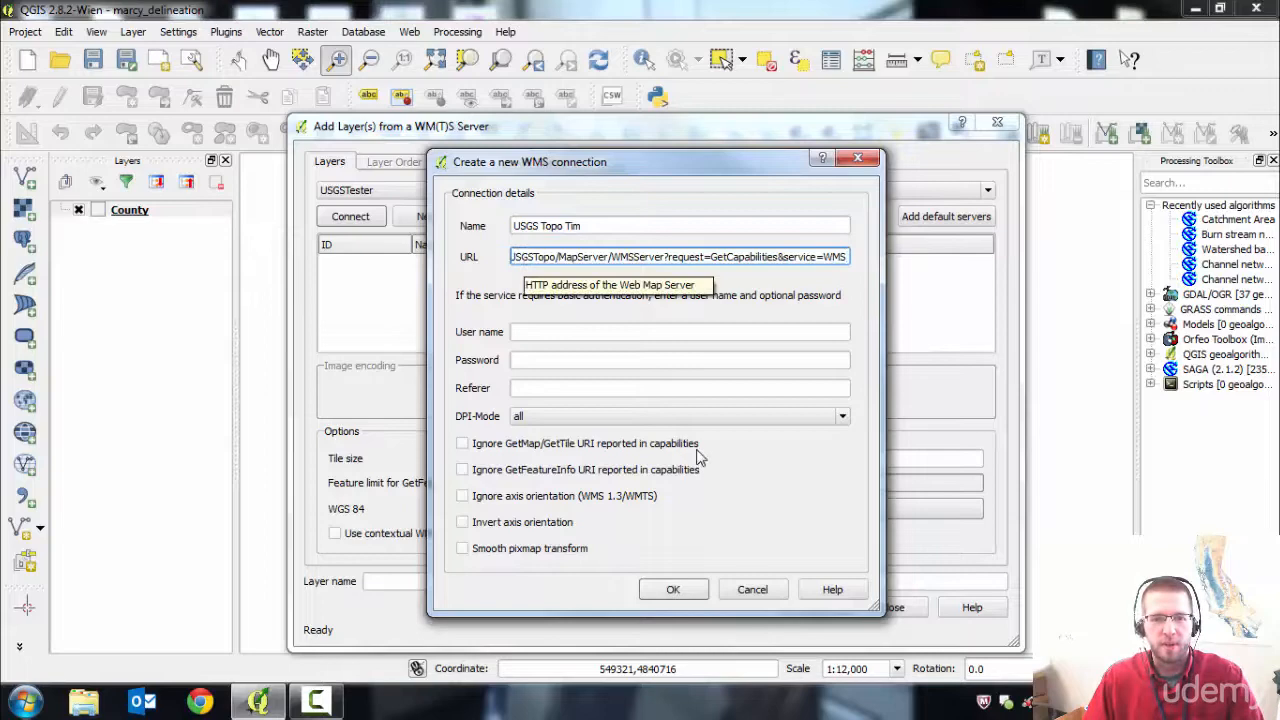
{"action": "left_click", "coordinate": [672, 588]}
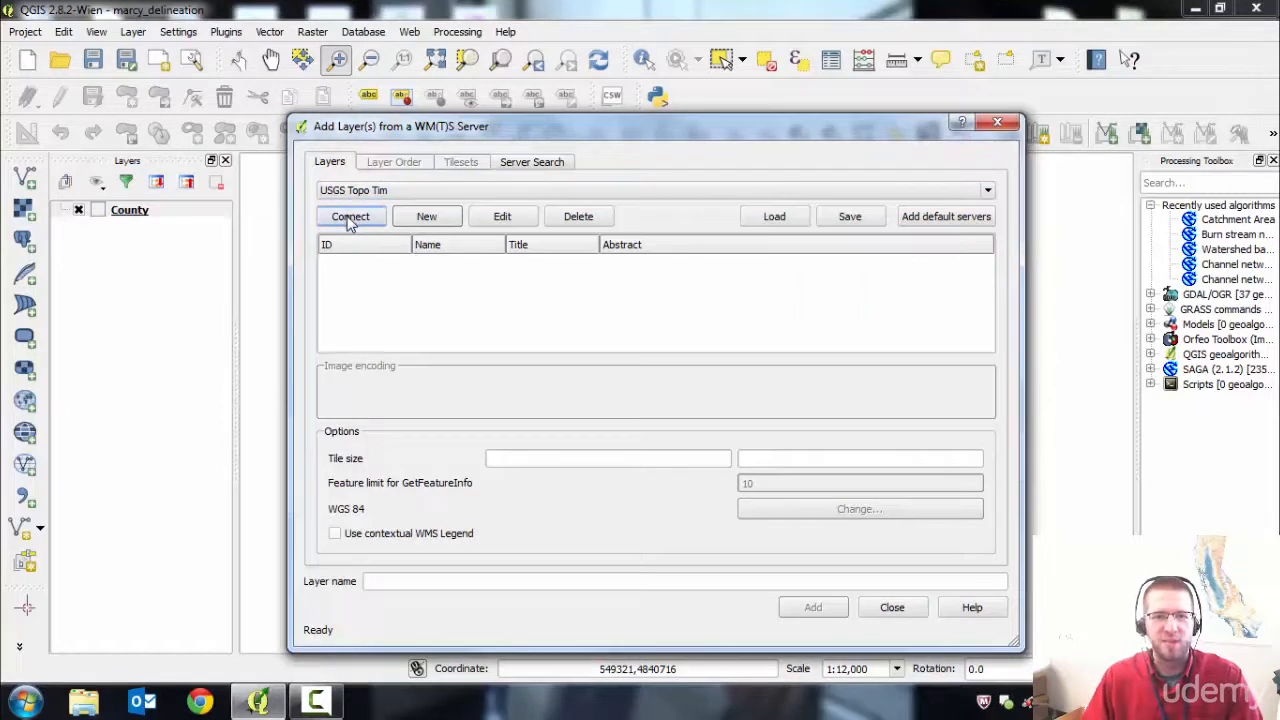
Connect to the USGS server and add the USGS Topo Base Map layer to the project.
{"action": "left_click", "coordinate": [350, 216]}
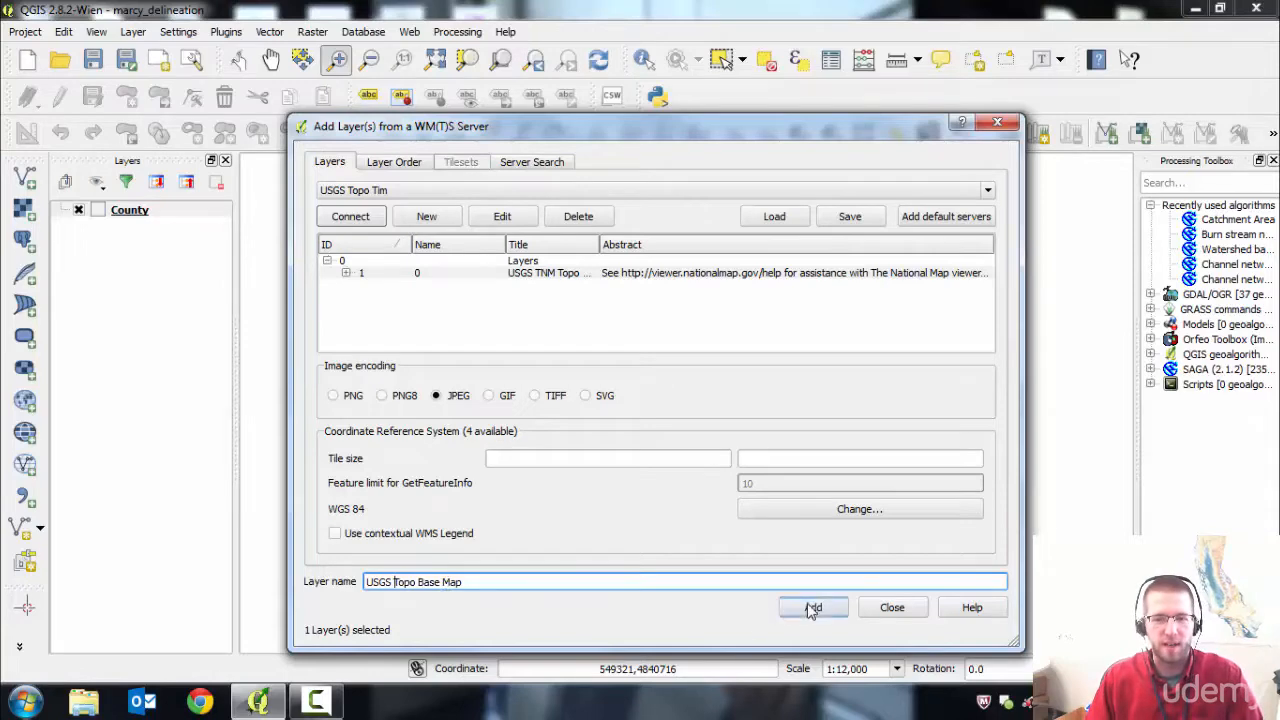
{"action": "left_click", "coordinate": [812, 608]}
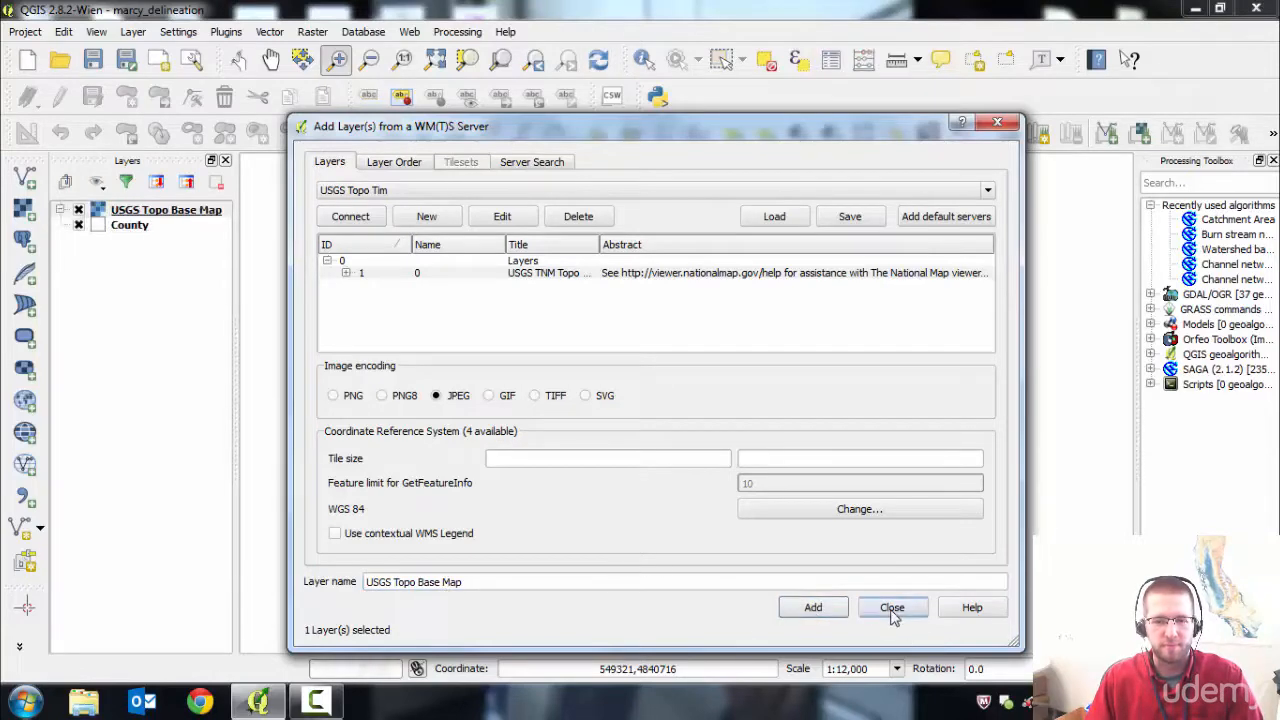
{"action": "left_click", "coordinate": [892, 608]}
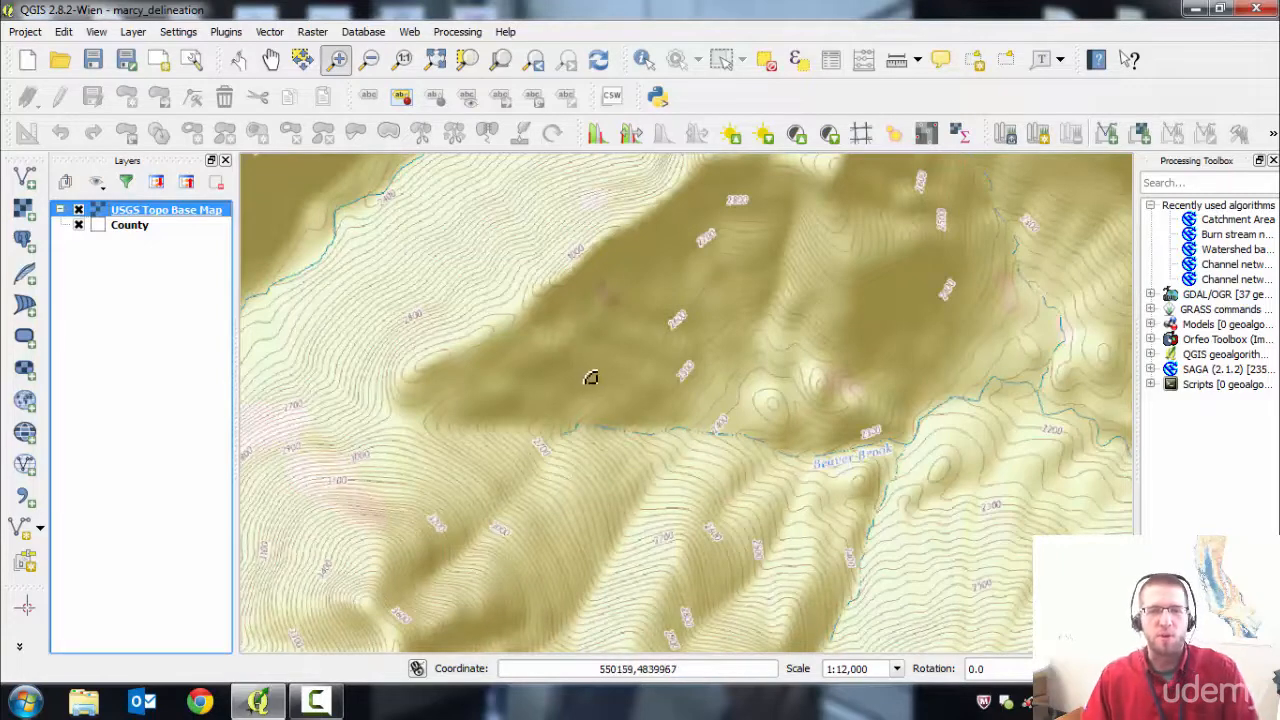
{"action": "mouse_move", "coordinate": [470, 404]}
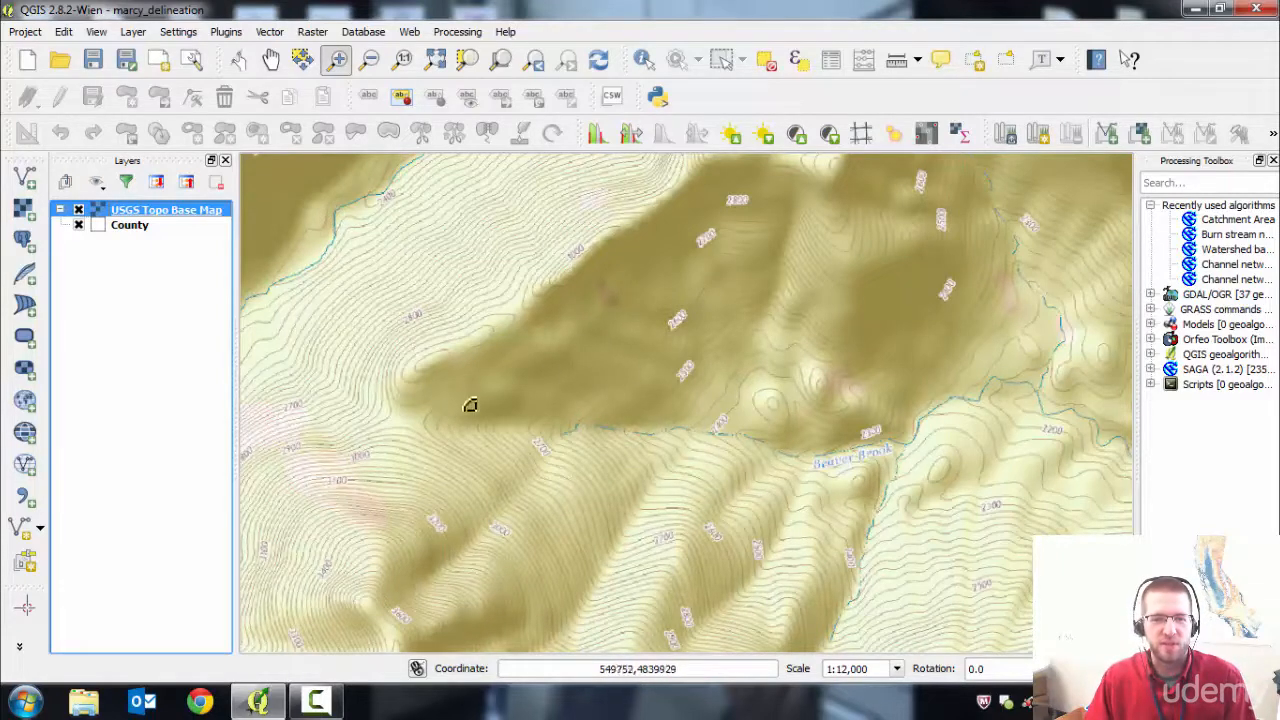
{"action": "mouse_move", "coordinate": [568, 398]}
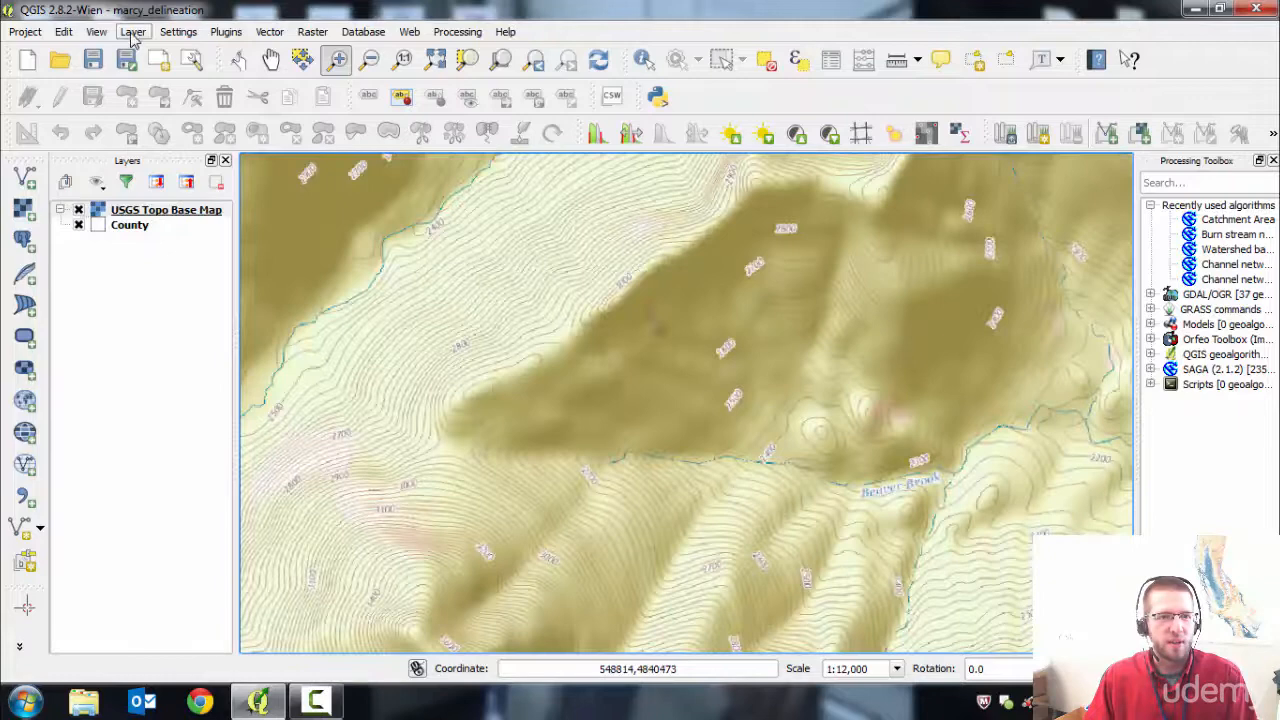
Create a new polygon shapefile layer with CRS EPSG:26918 (NAD83 / UTM zone 18N).
{"action": "left_click", "coordinate": [132, 32]}
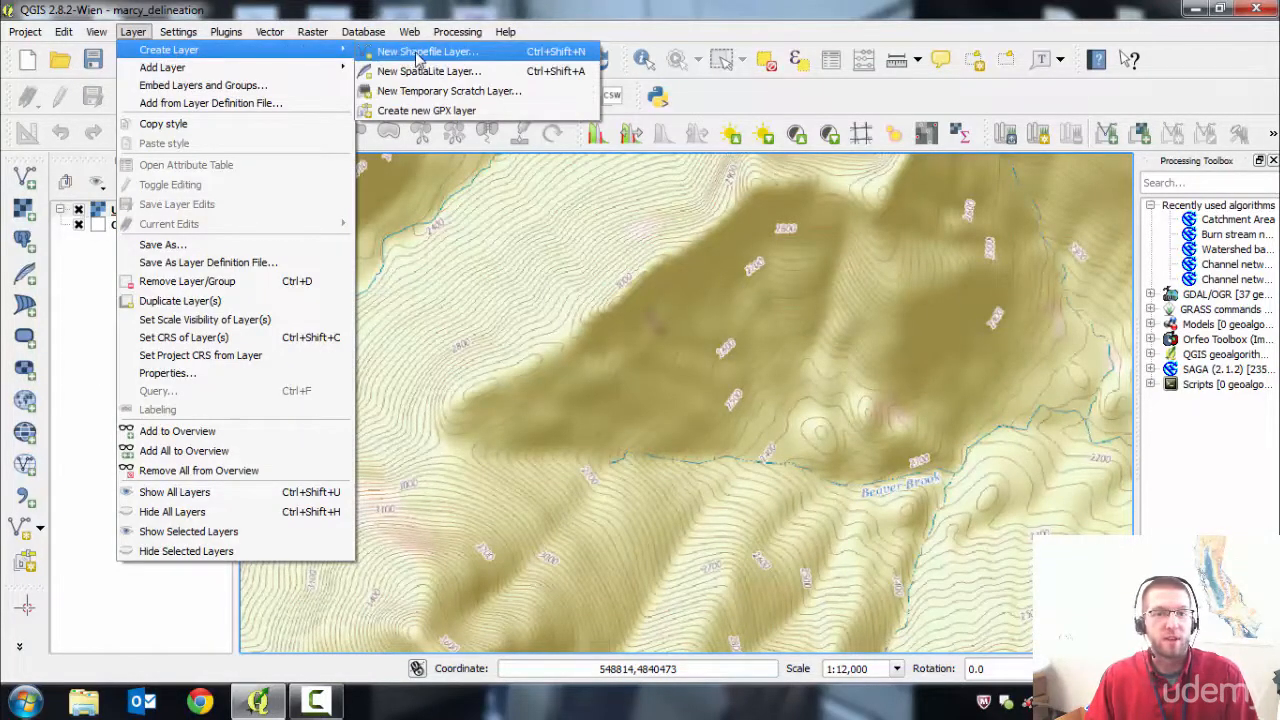
{"action": "left_click", "coordinate": [424, 52]}
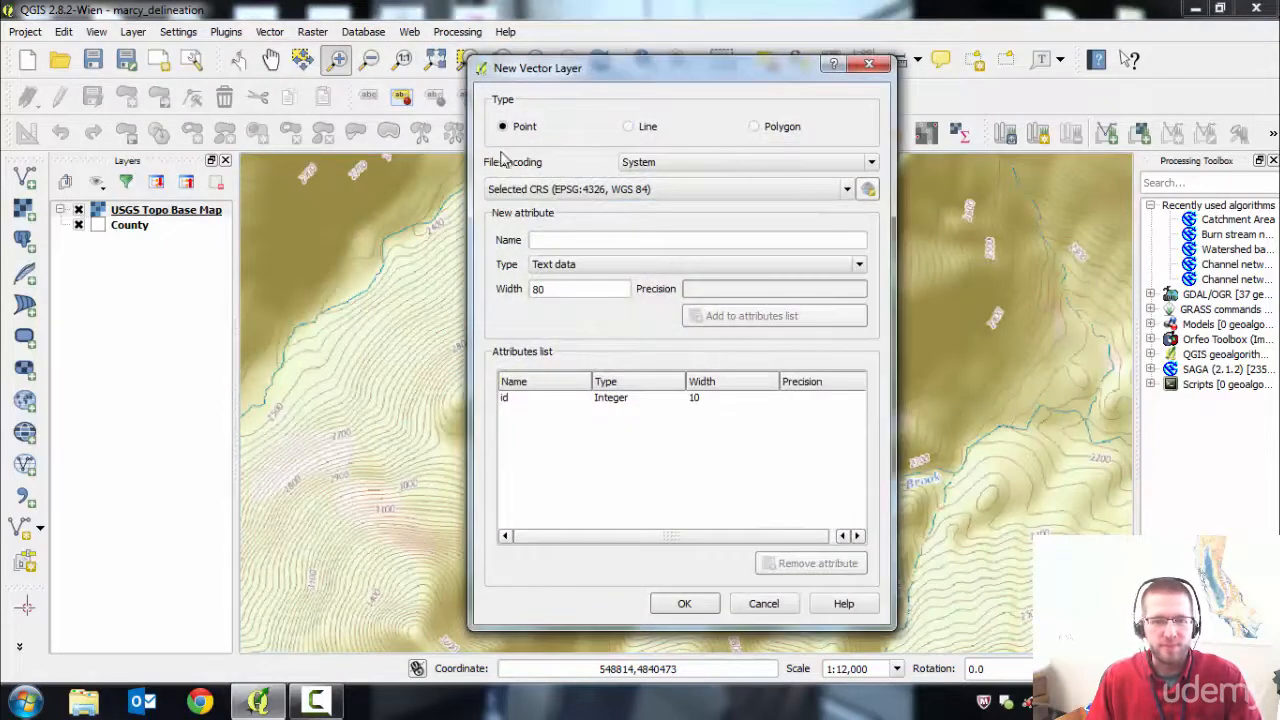
{"action": "left_click", "coordinate": [754, 126]}
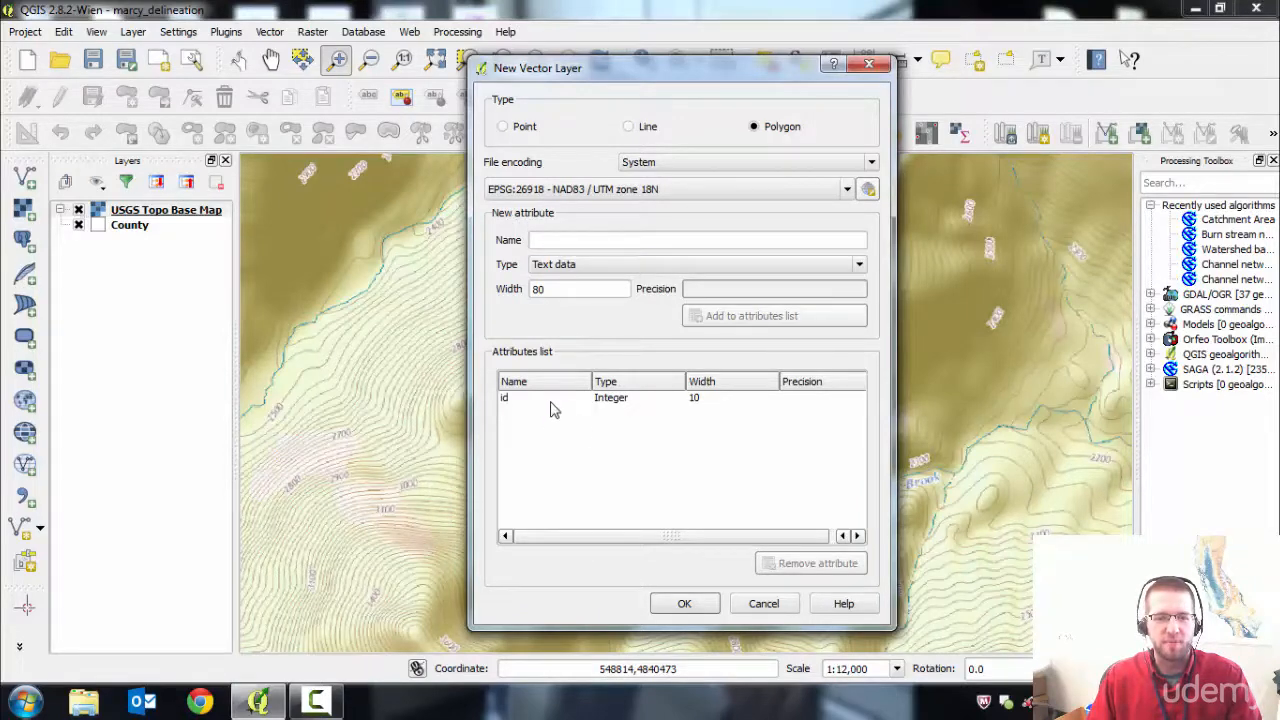
{"action": "mouse_move", "coordinate": [600, 356]}
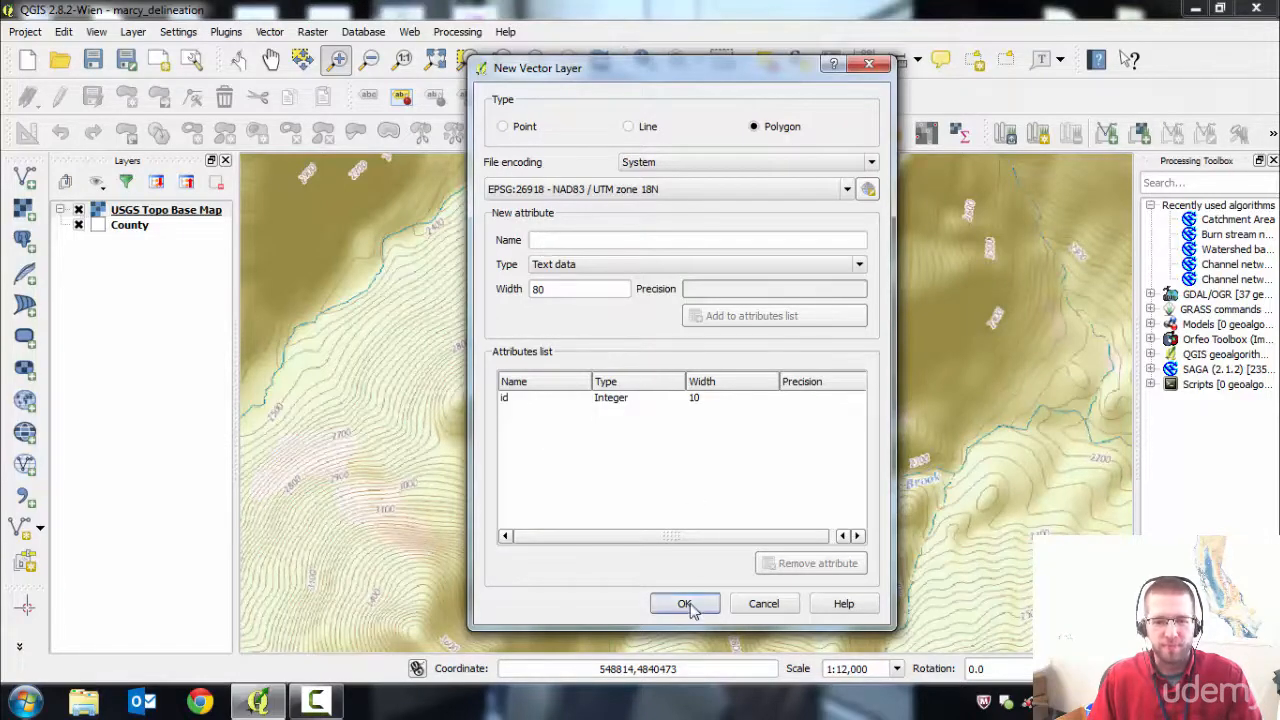
{"action": "left_click", "coordinate": [684, 604]}
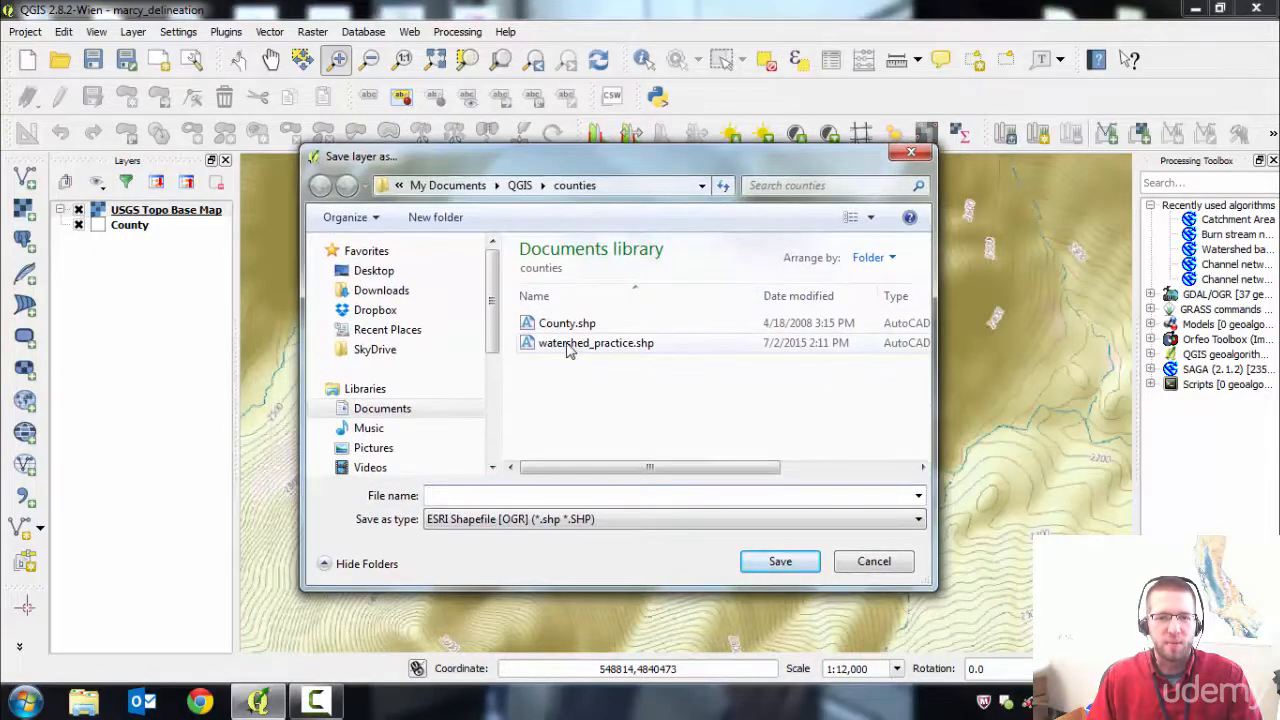
Save the layer as watershed_practice.shp, replacing the existing file.
{"action": "left_click", "coordinate": [596, 342]}
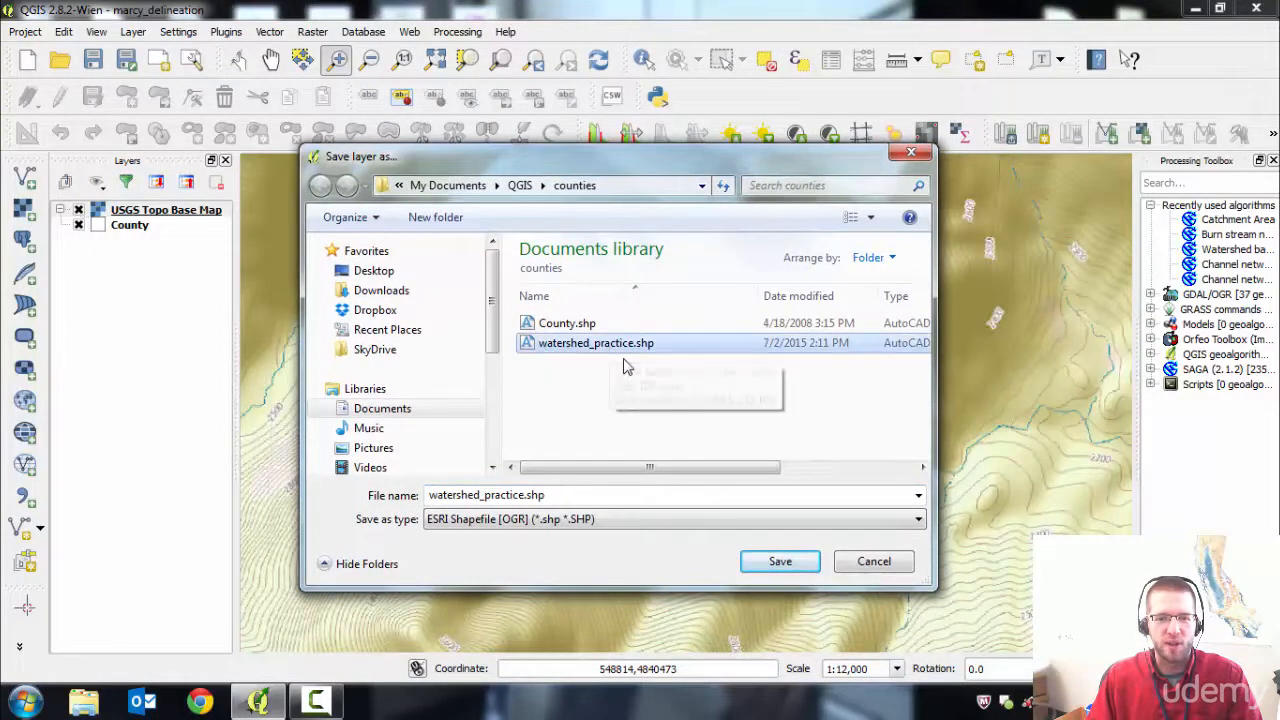
{"action": "left_click", "coordinate": [780, 560]}
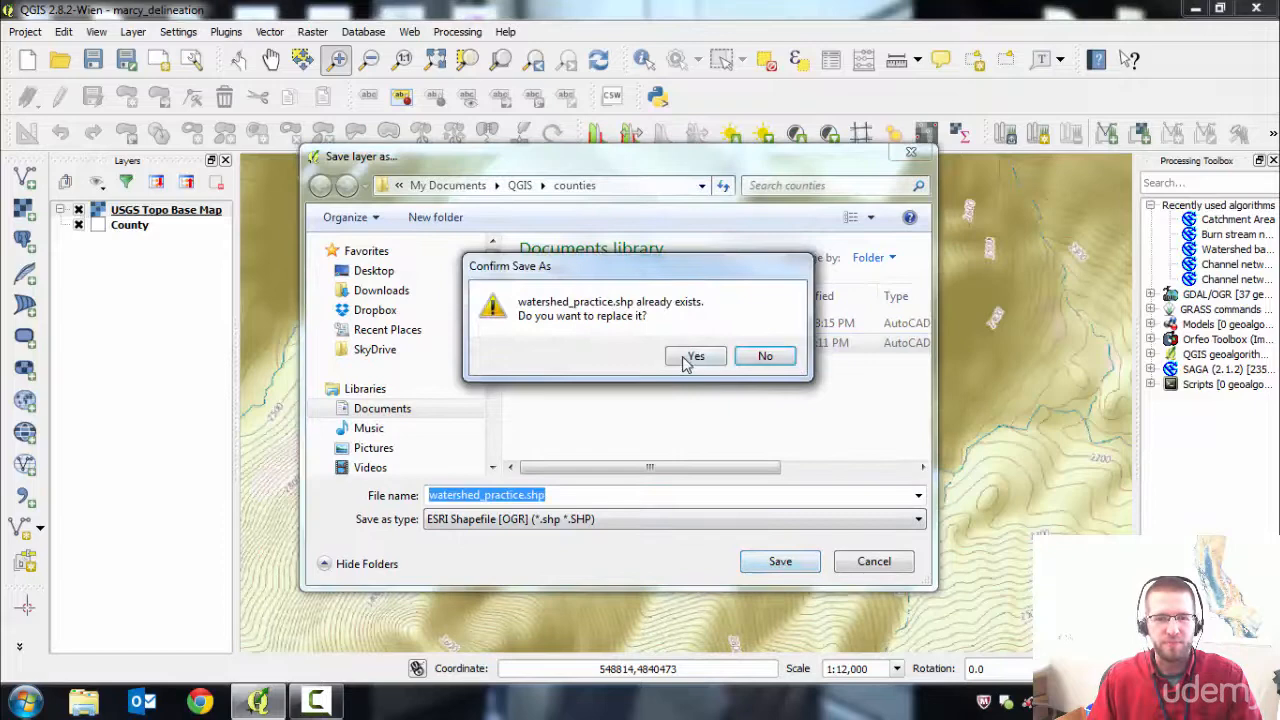
{"action": "left_click", "coordinate": [696, 356]}
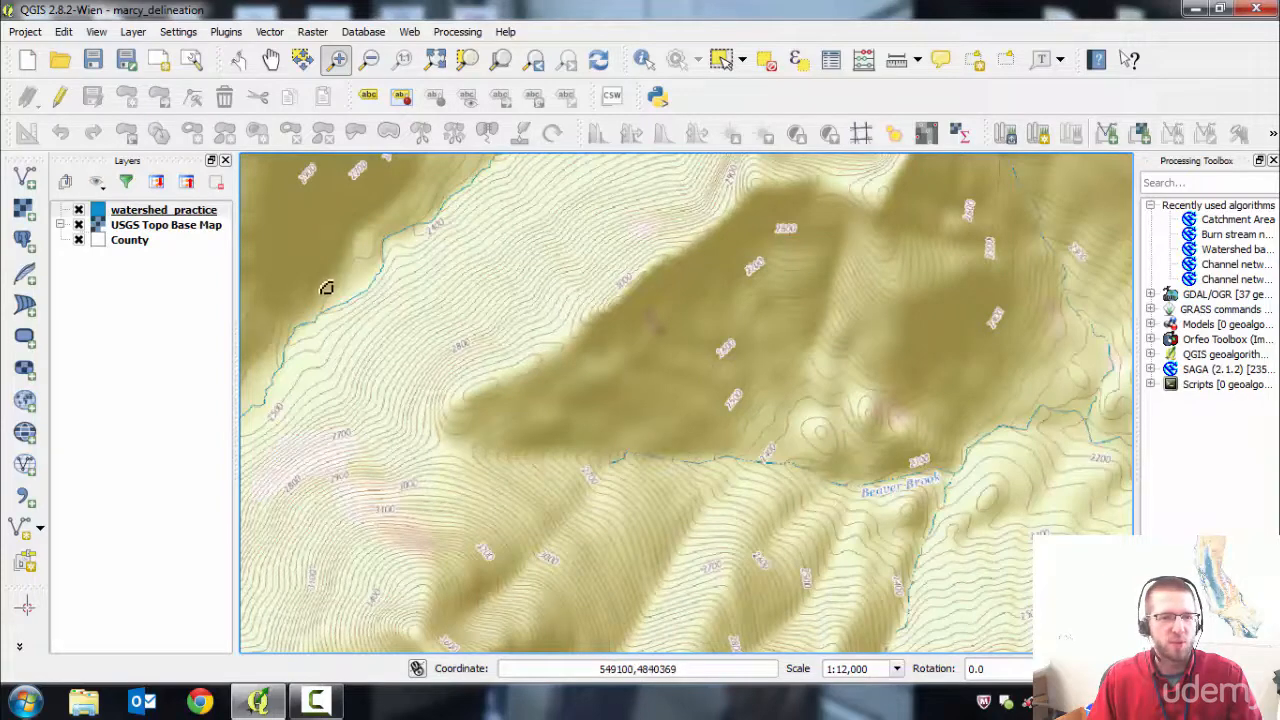
{"action": "mouse_move", "coordinate": [168, 222]}
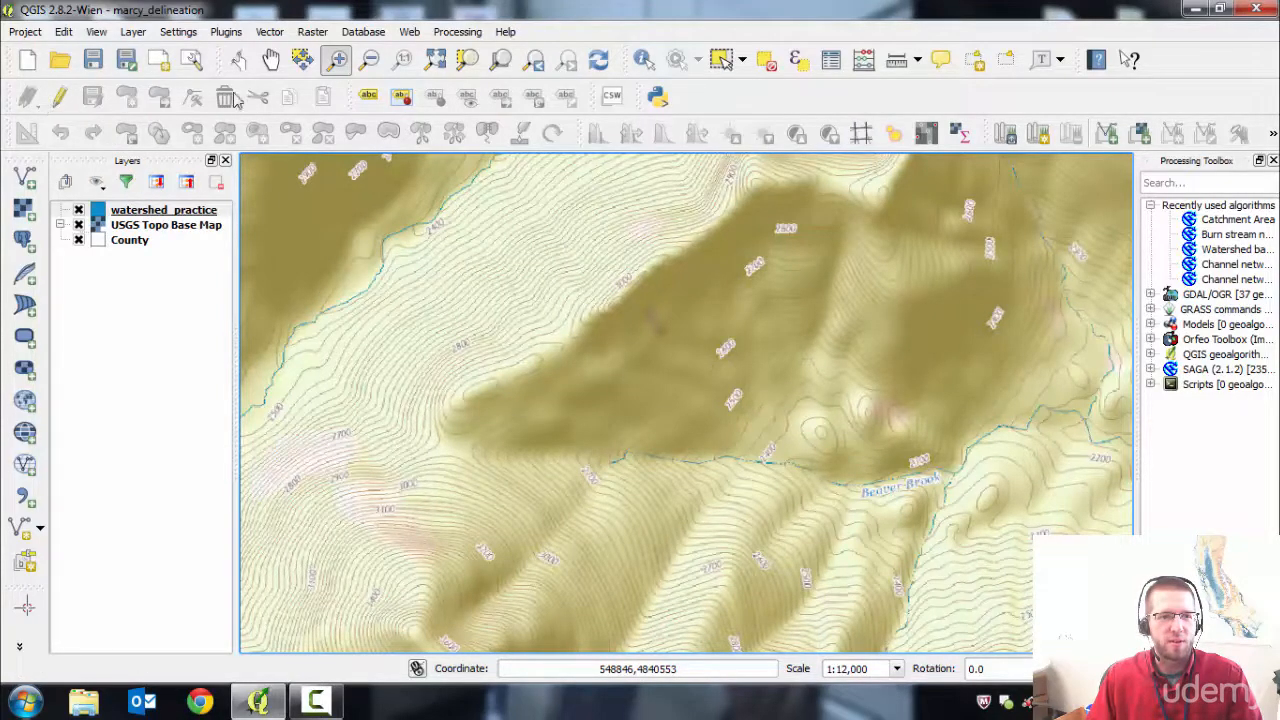
{"action": "mouse_move", "coordinate": [60, 96]}
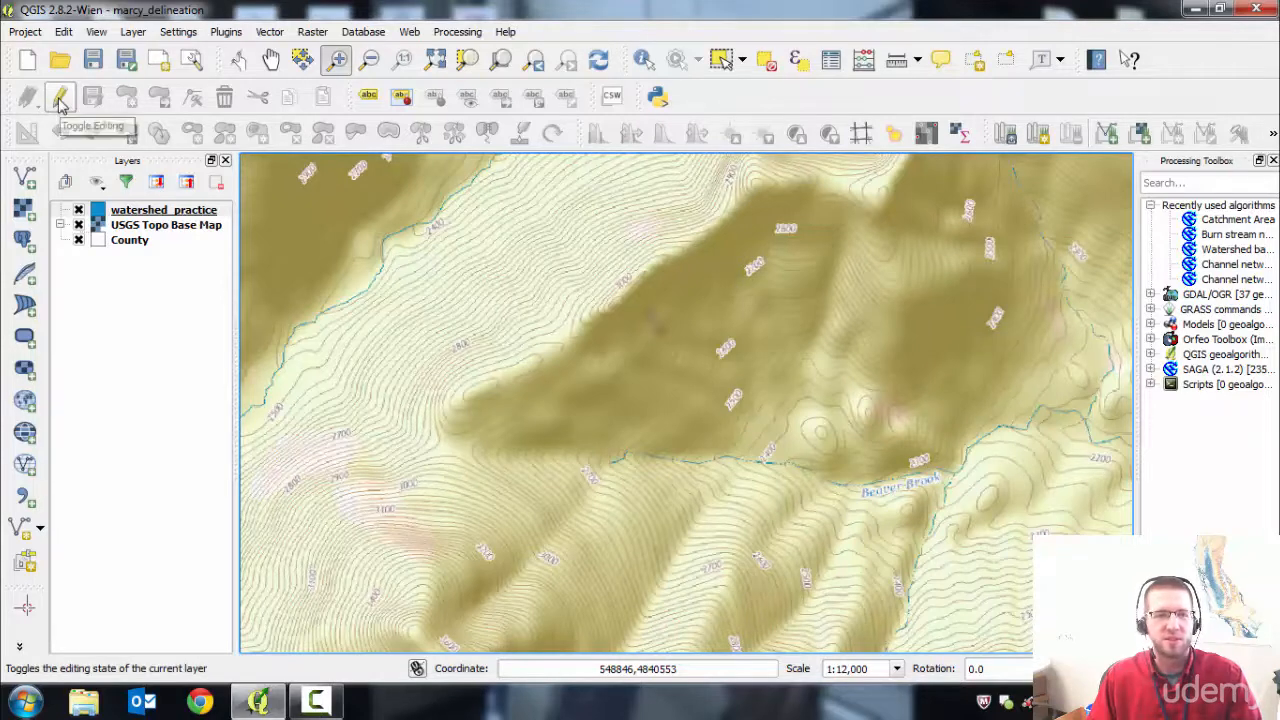
Turn on editing for watershed_practice and choose the Add Feature tool.
{"action": "left_click", "coordinate": [60, 96]}
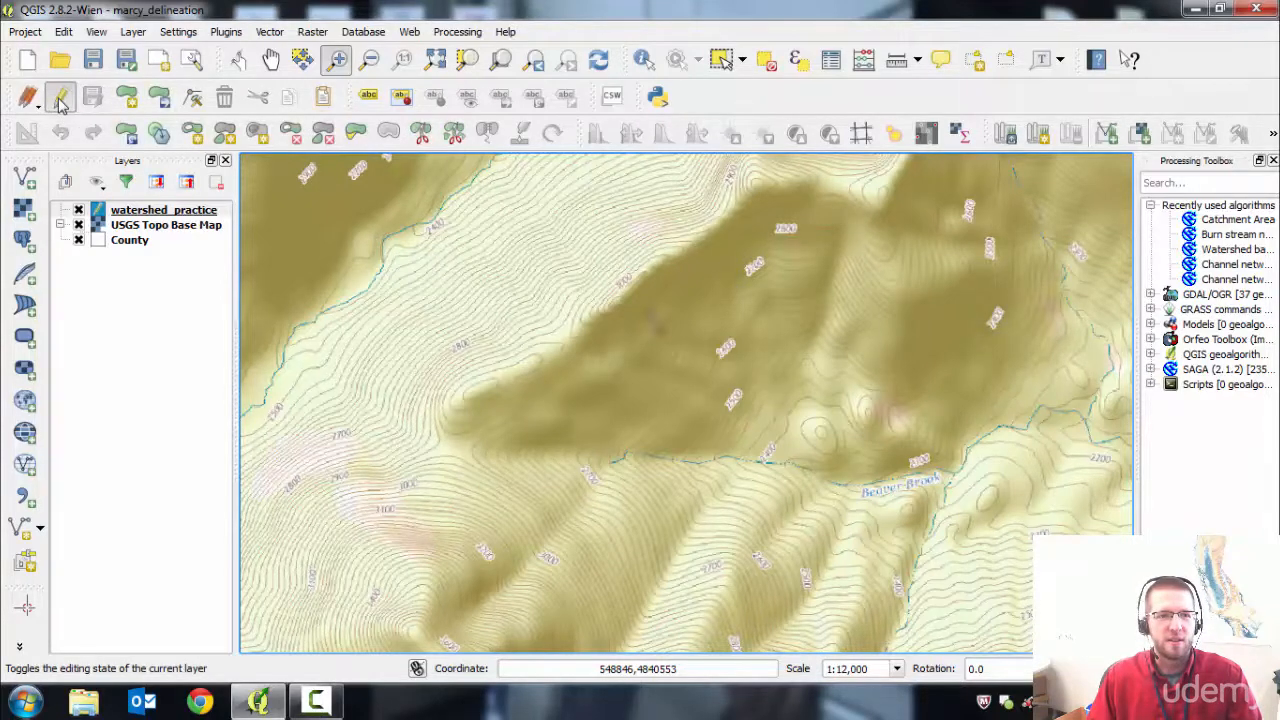
{"action": "left_click", "coordinate": [60, 96]}
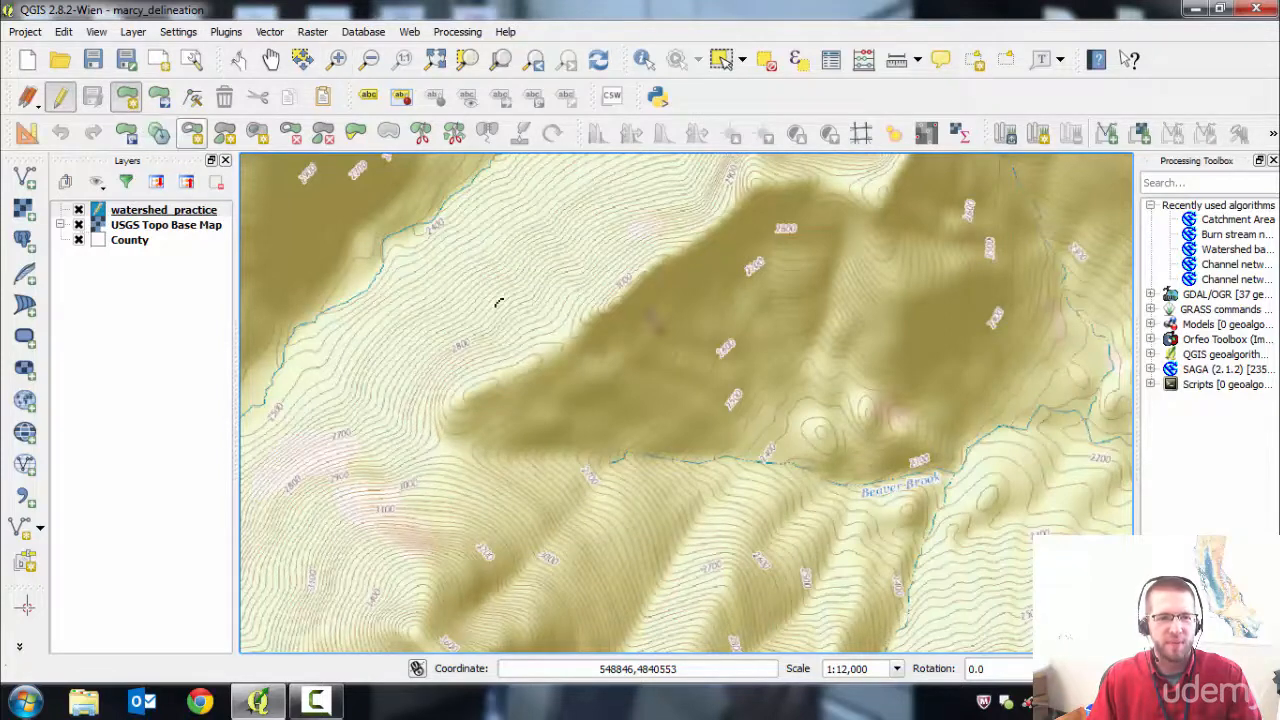
{"action": "mouse_move", "coordinate": [696, 464]}
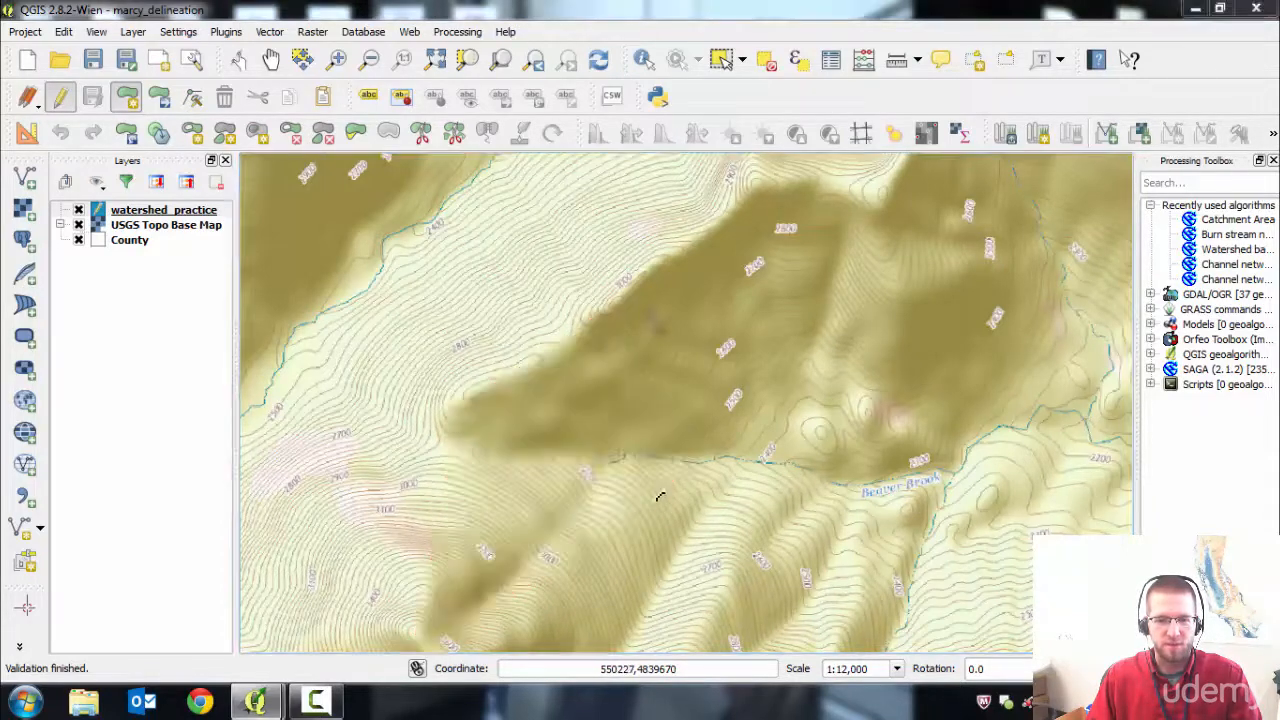
Finish the traced watershed polygon and record it with id 1.
{"action": "left_click", "coordinate": [660, 496]}
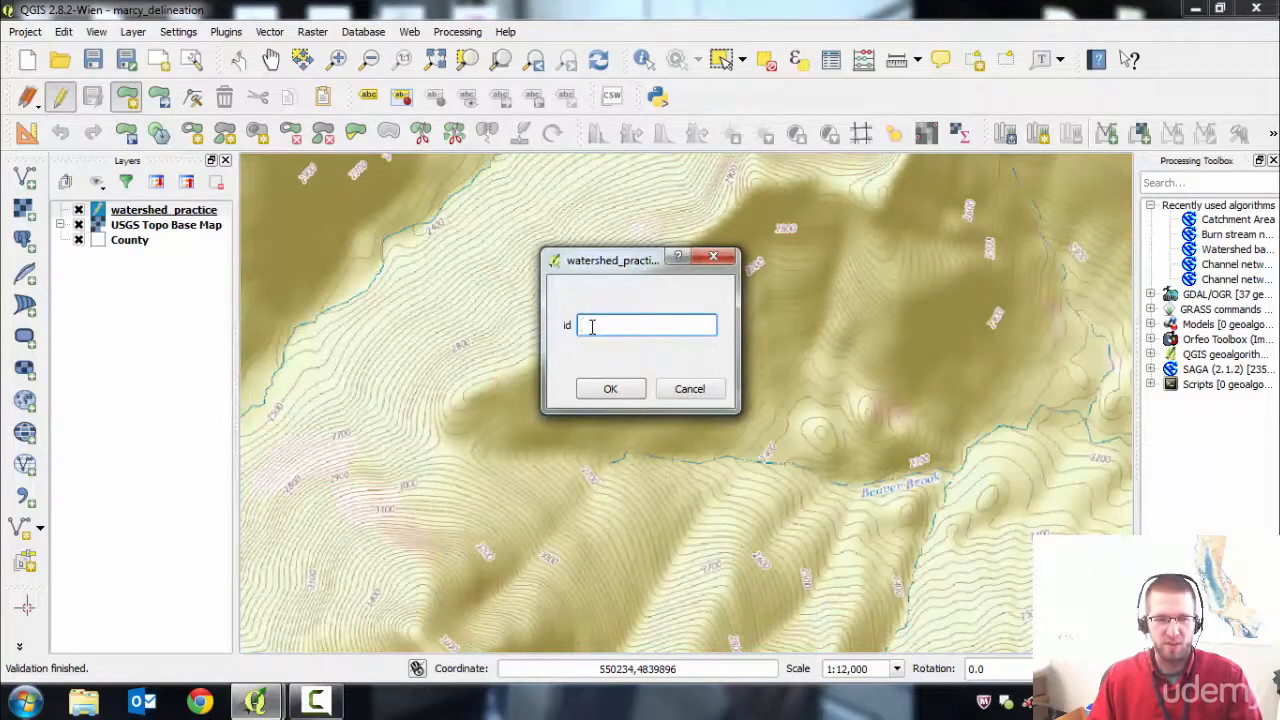
{"action": "type", "text": "1"}
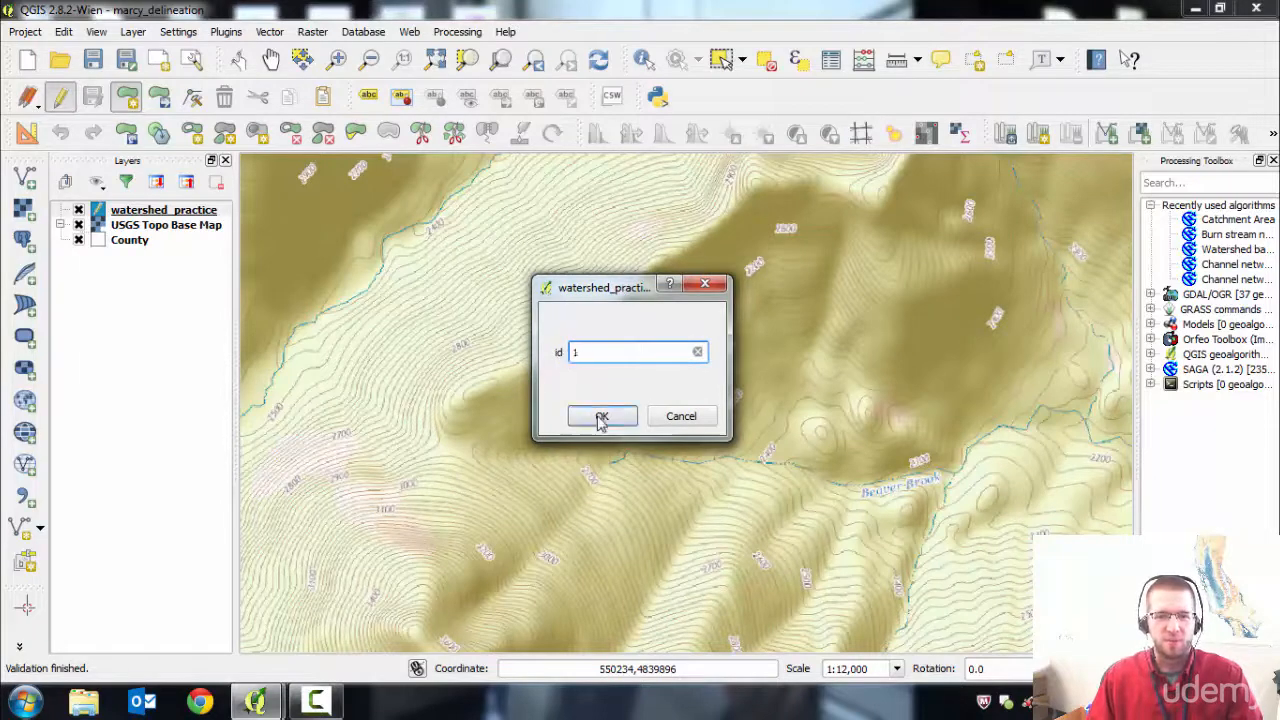
{"action": "left_click", "coordinate": [600, 416]}
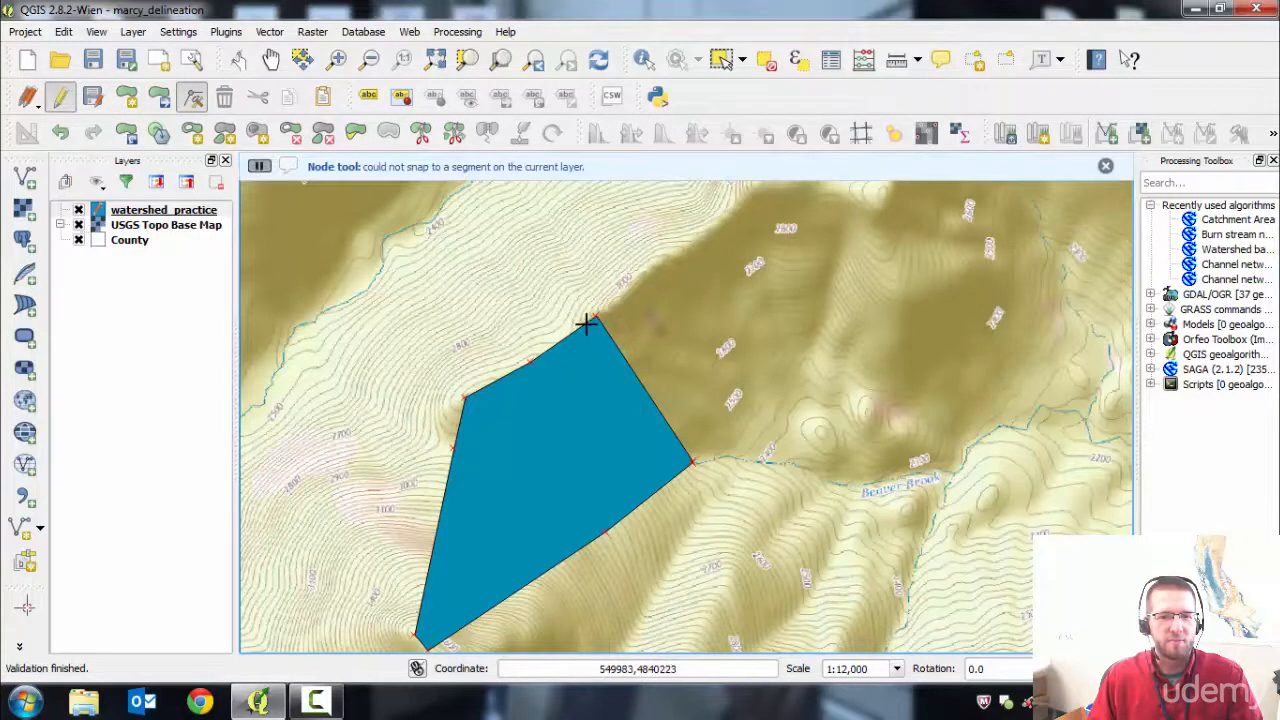
Select the watershed polygon with the Node Tool to expose its vertices.
{"action": "left_click", "coordinate": [588, 322]}
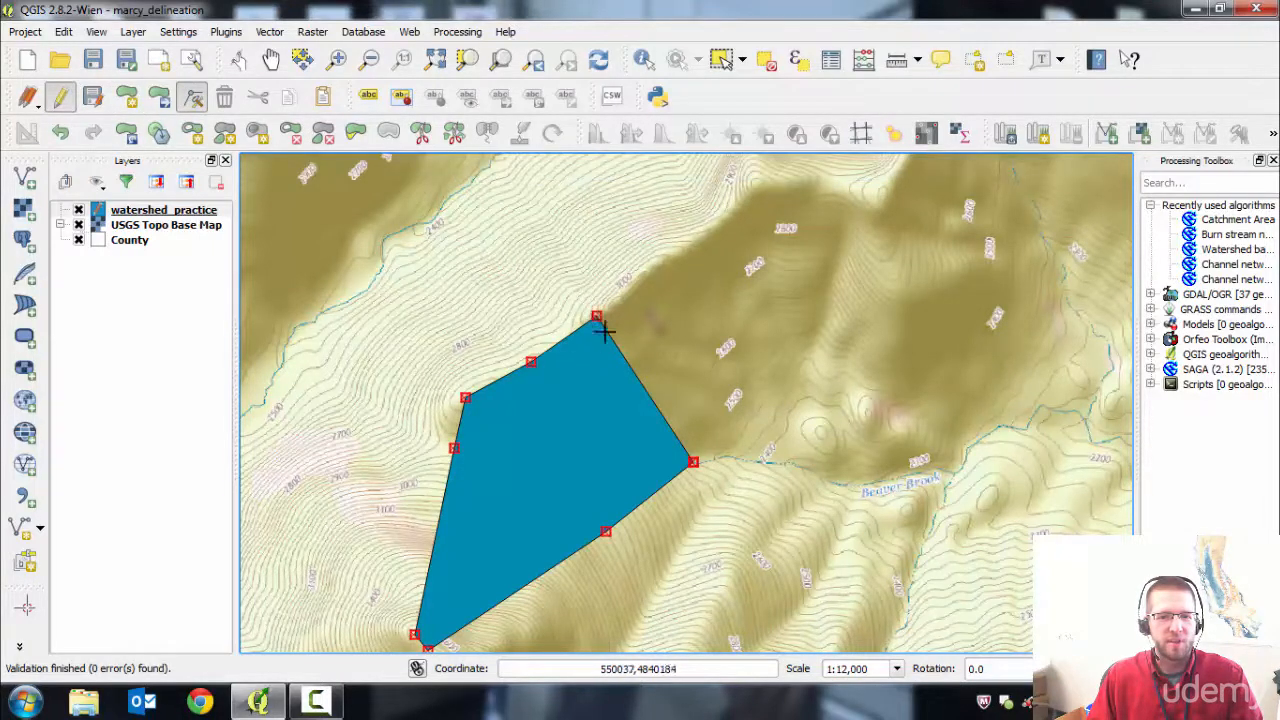